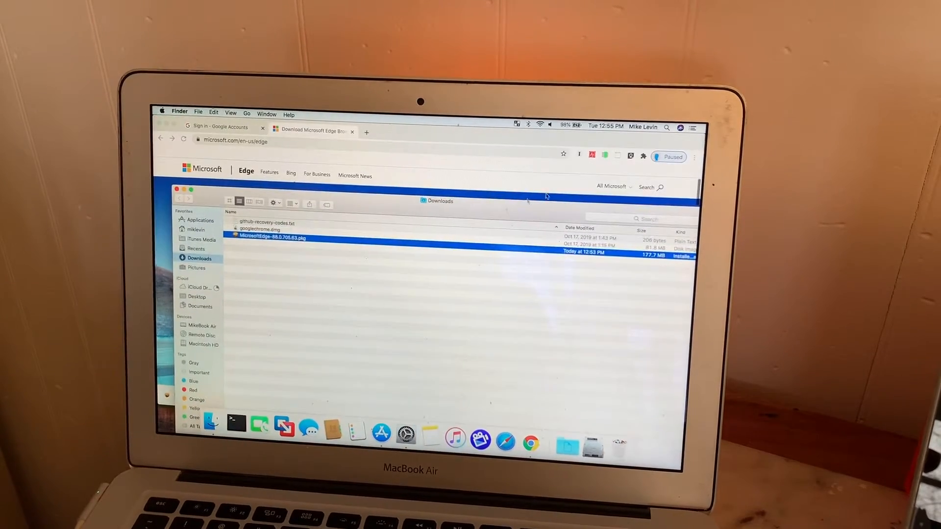
# Bring Chrome forward and confirm in About This Mac that the Mac runs macOS High Sierra
pyautogui.click(532, 443)
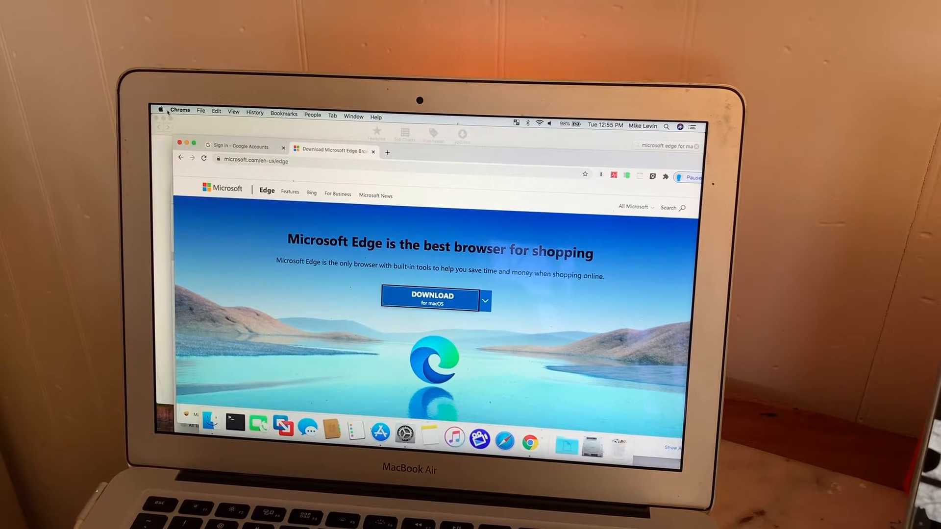
pyautogui.click(180, 116)
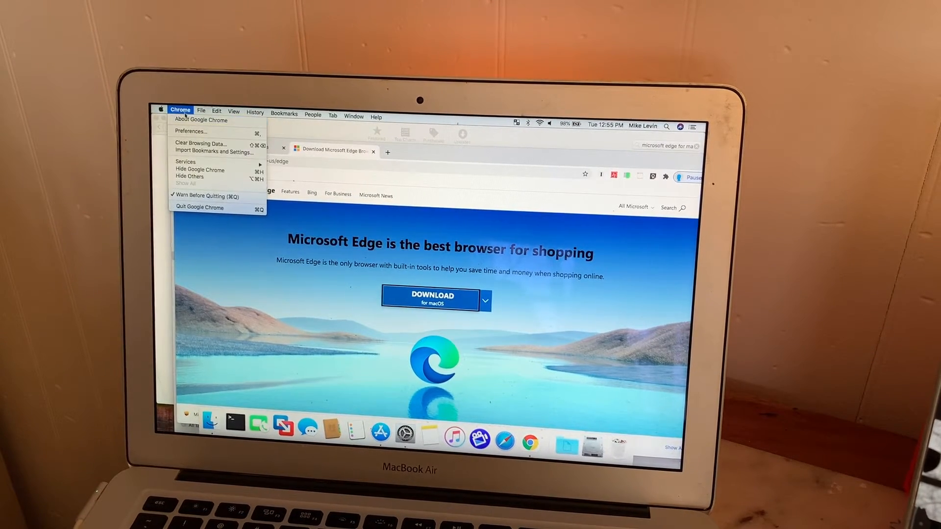
pyautogui.click(161, 109)
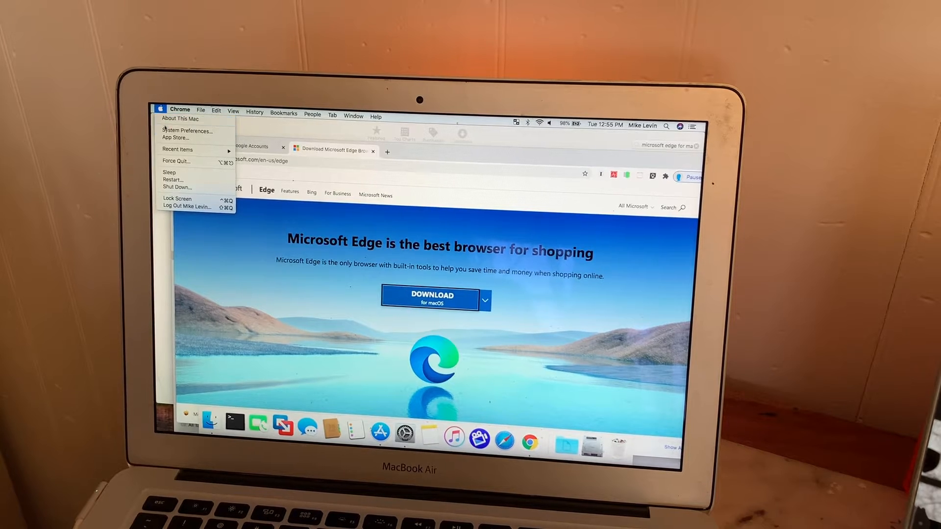
pyautogui.moveTo(174, 137)
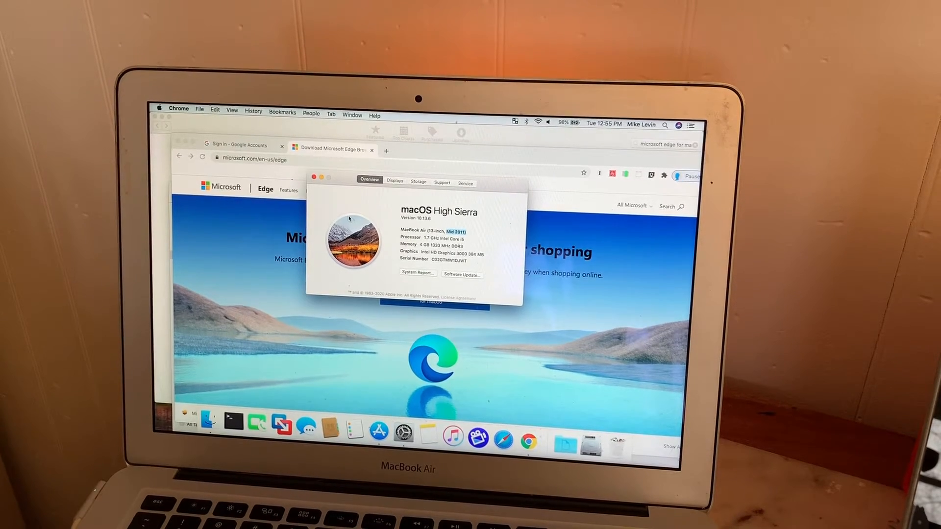
pyautogui.click(312, 176)
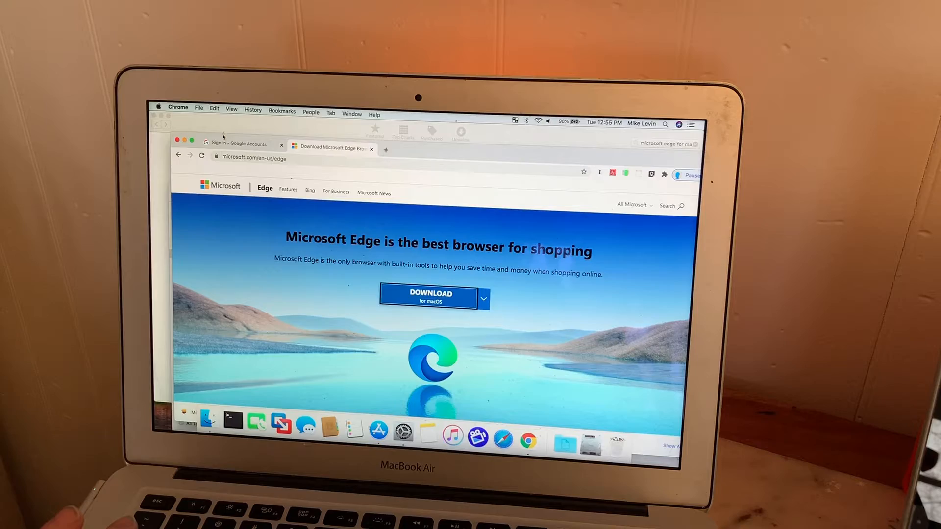
# Launch the MicrosoftEdge installer package and start a standard install on Macintosh HD
pyautogui.click(241, 144)
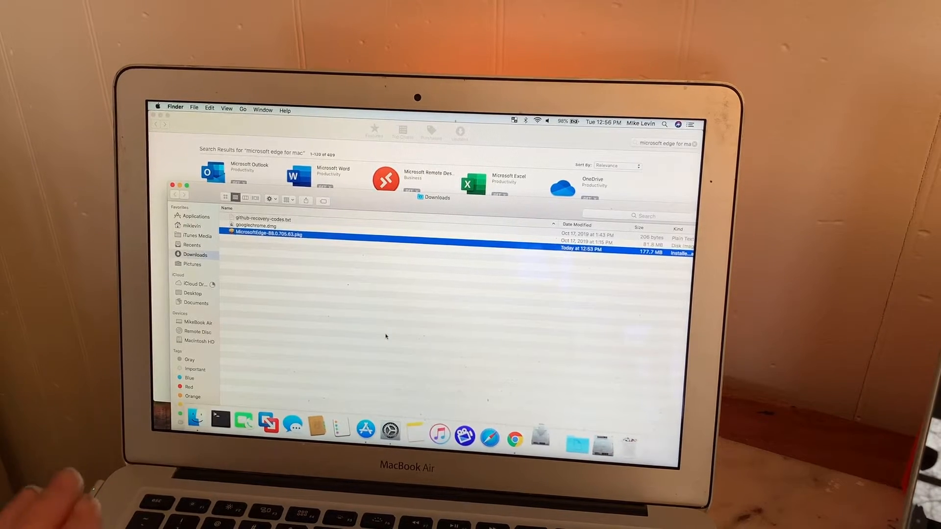
pyautogui.doubleClick(269, 234)
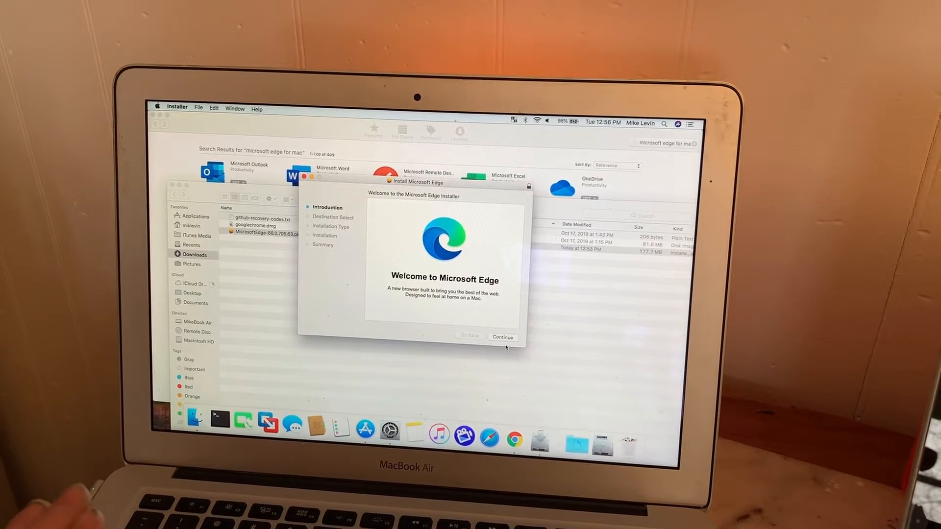
pyautogui.click(503, 336)
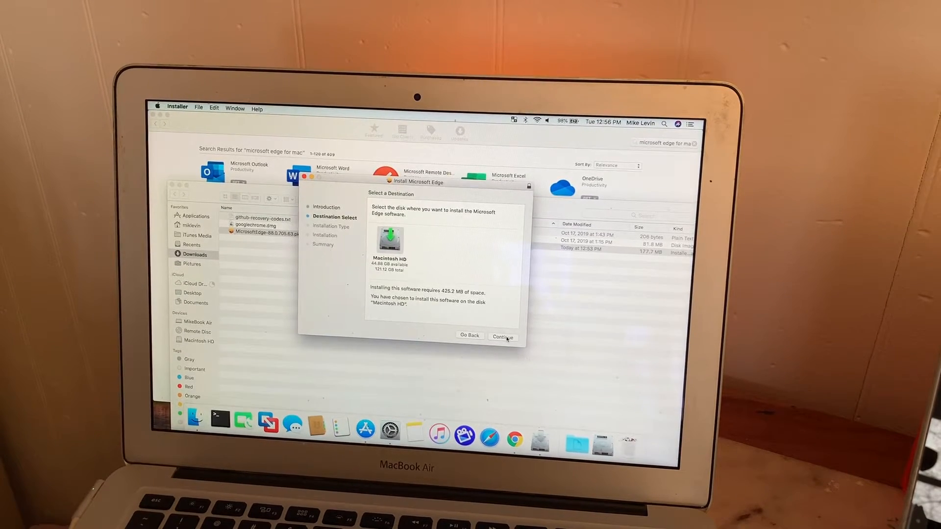
pyautogui.click(503, 336)
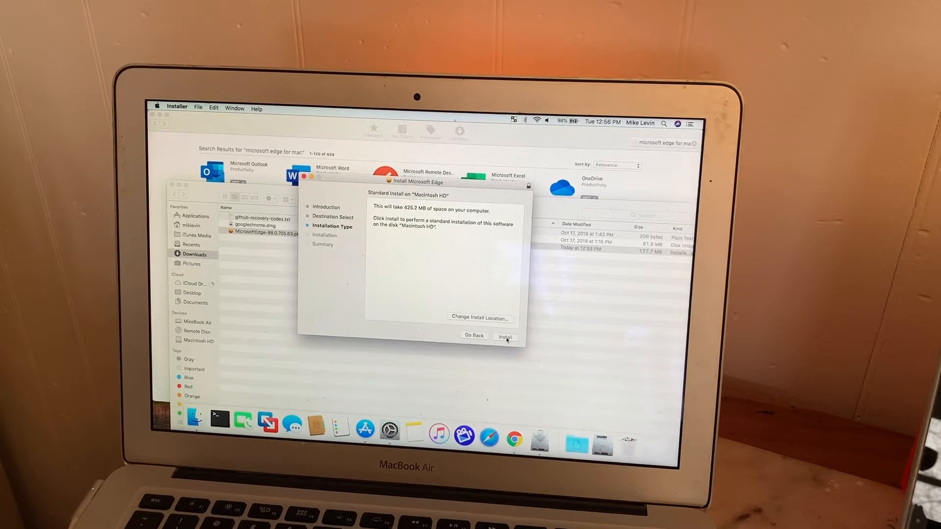
pyautogui.moveTo(292, 425)
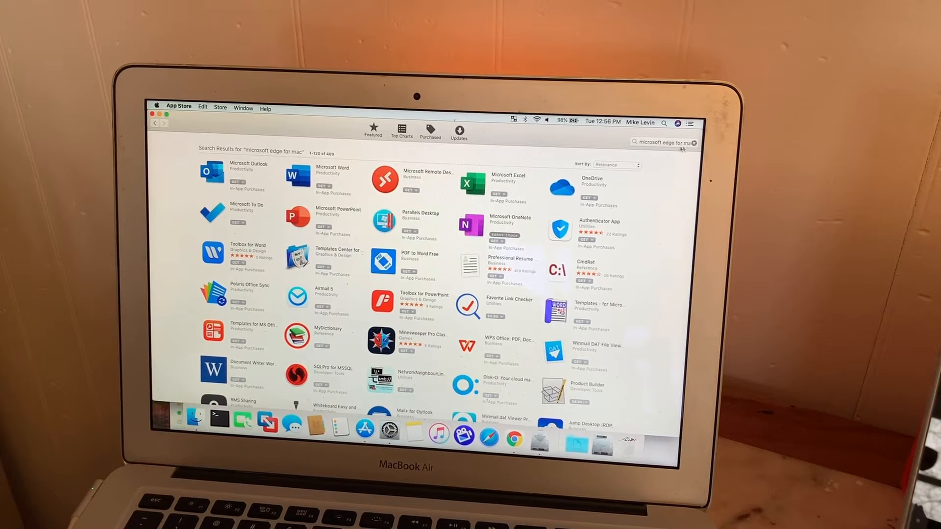
pyautogui.click(696, 143)
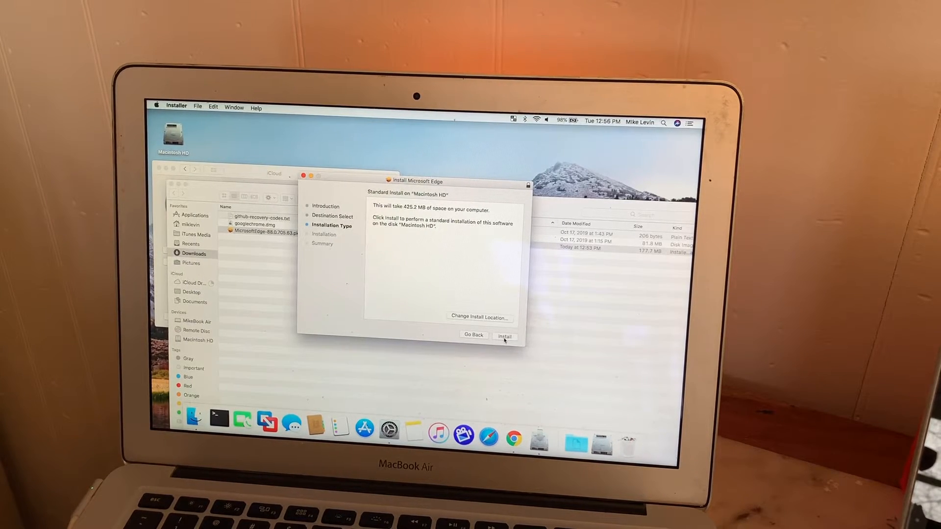
pyautogui.click(505, 336)
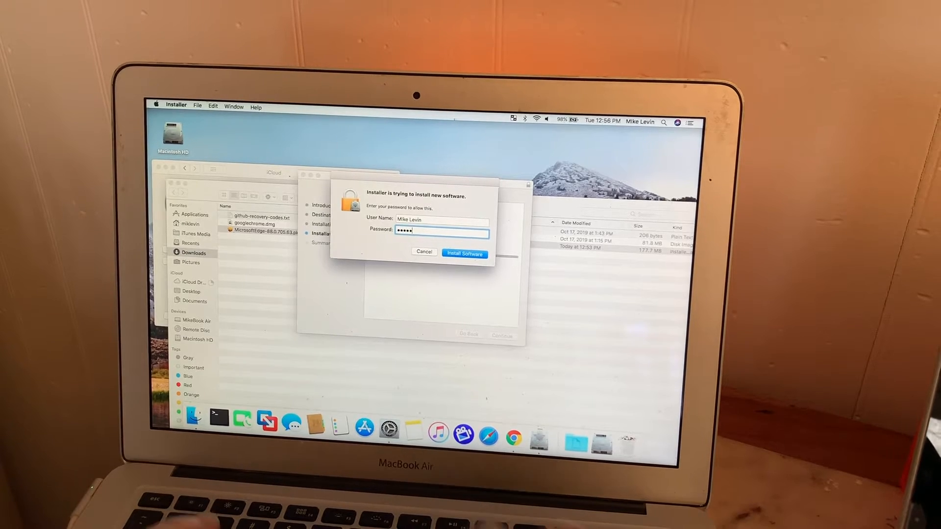
# Authorize the Edge installation with the password, close the installer, and trash the package
pyautogui.click(465, 253)
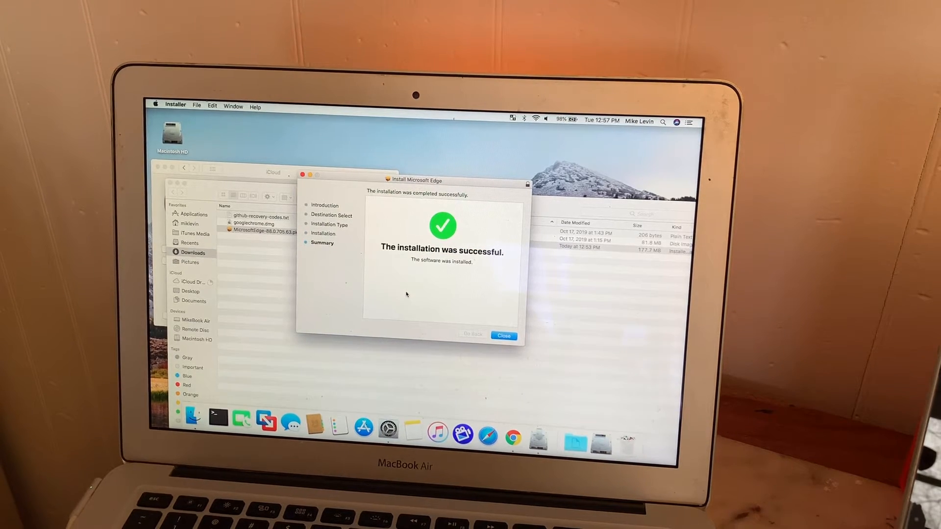
pyautogui.click(504, 336)
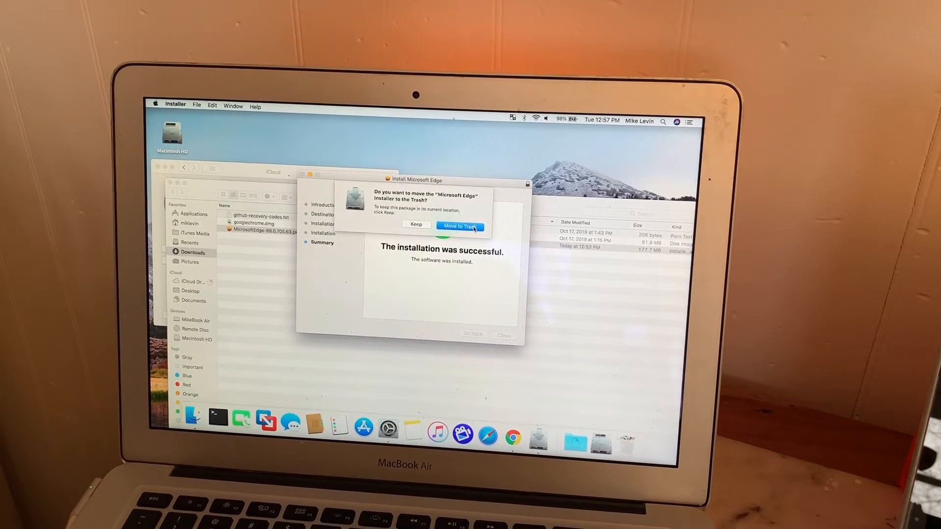
pyautogui.click(461, 227)
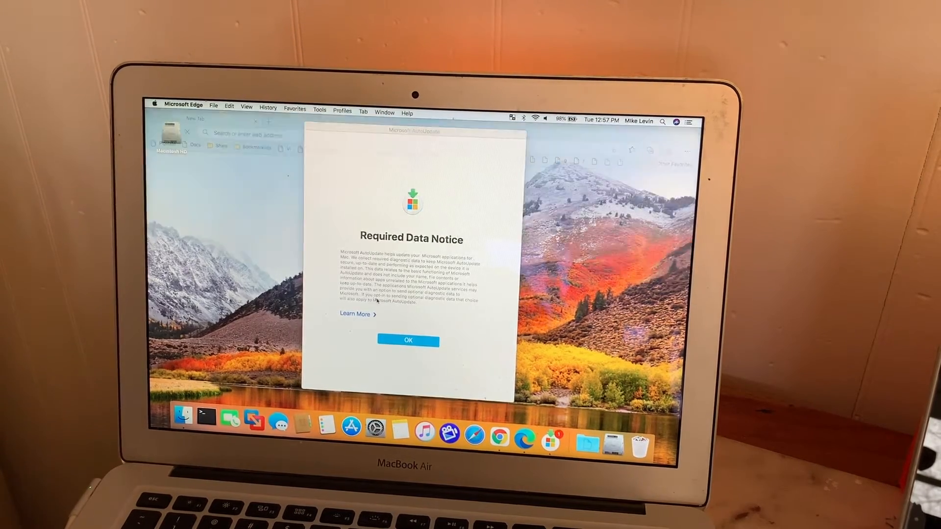
# Dismiss the AutoUpdate notice and confirm Edge's data import and new tab layout
pyautogui.click(408, 341)
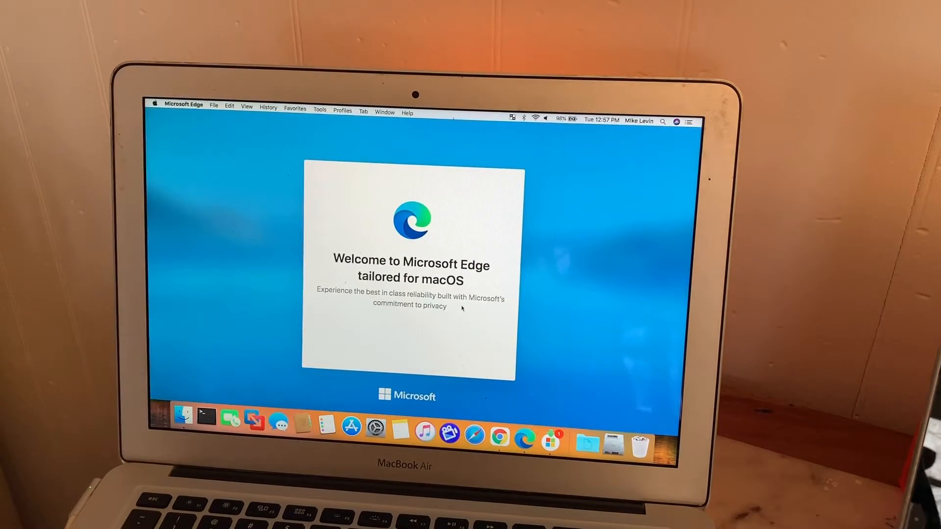
pyautogui.moveTo(549, 436)
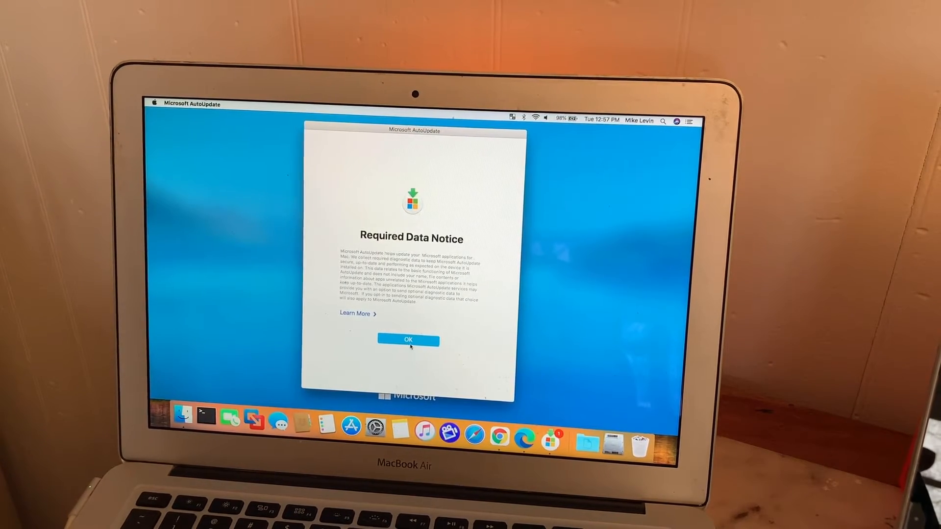
pyautogui.click(407, 340)
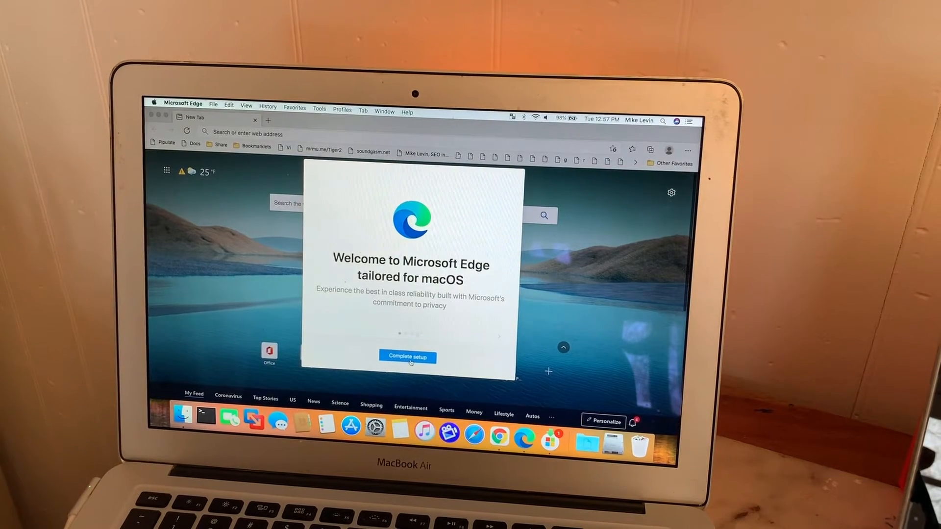
pyautogui.click(408, 356)
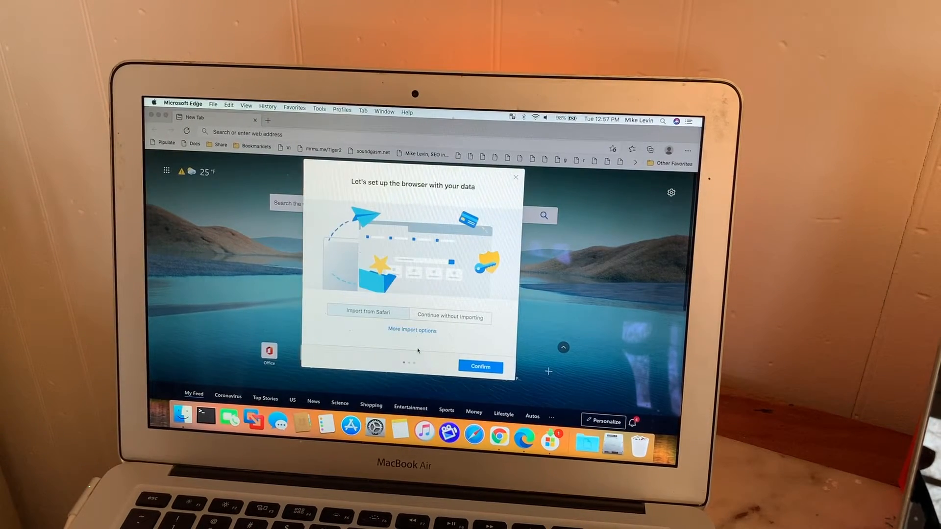
pyautogui.moveTo(283, 173)
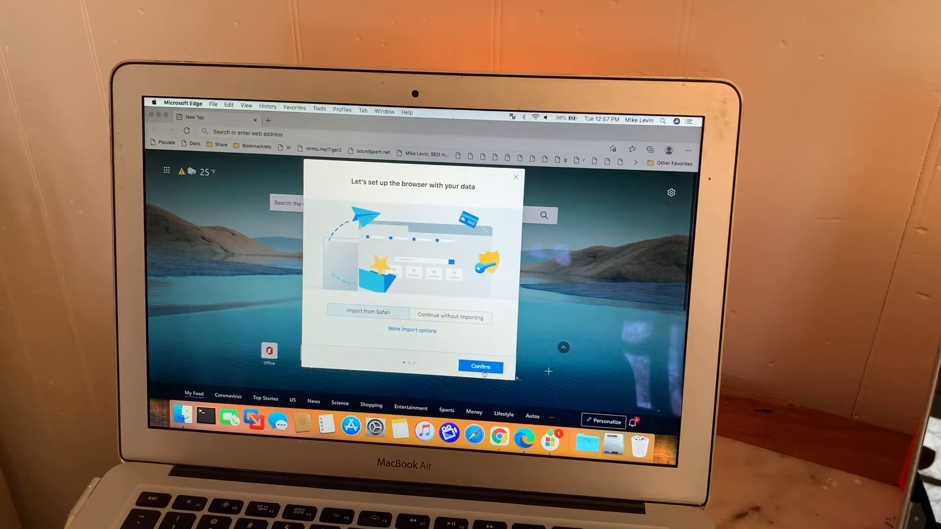
pyautogui.click(479, 367)
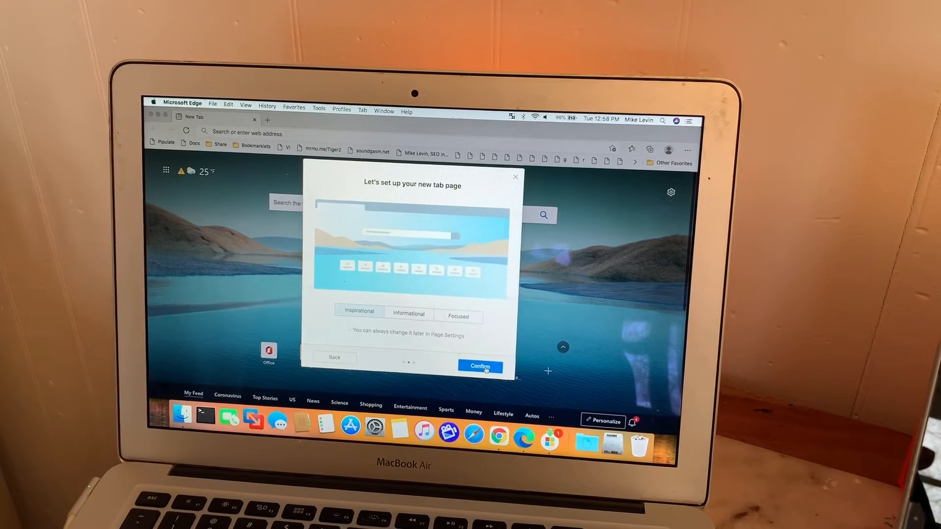
pyautogui.click(479, 367)
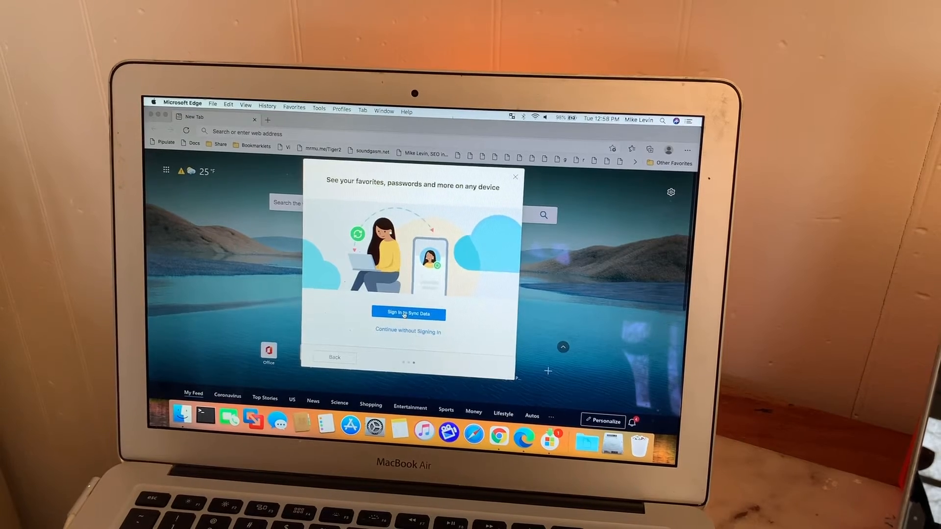
pyautogui.click(407, 313)
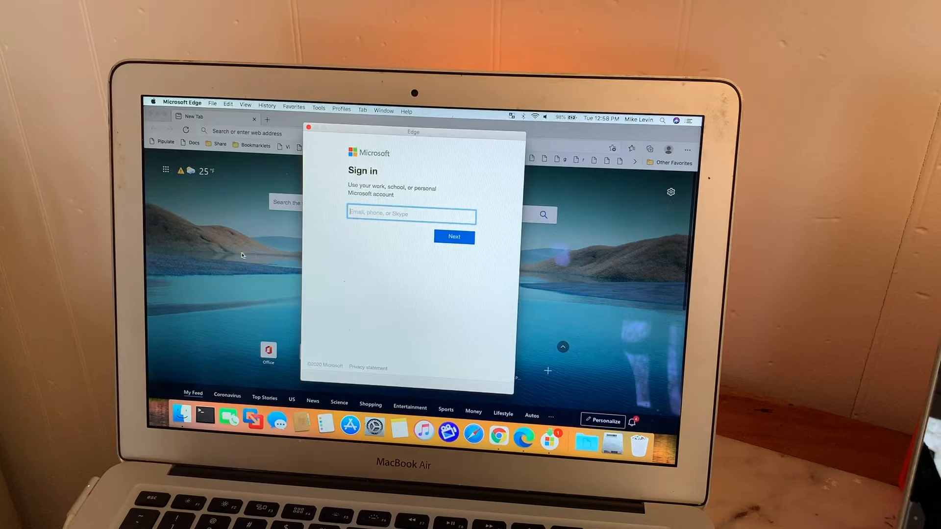
pyautogui.moveTo(205, 228)
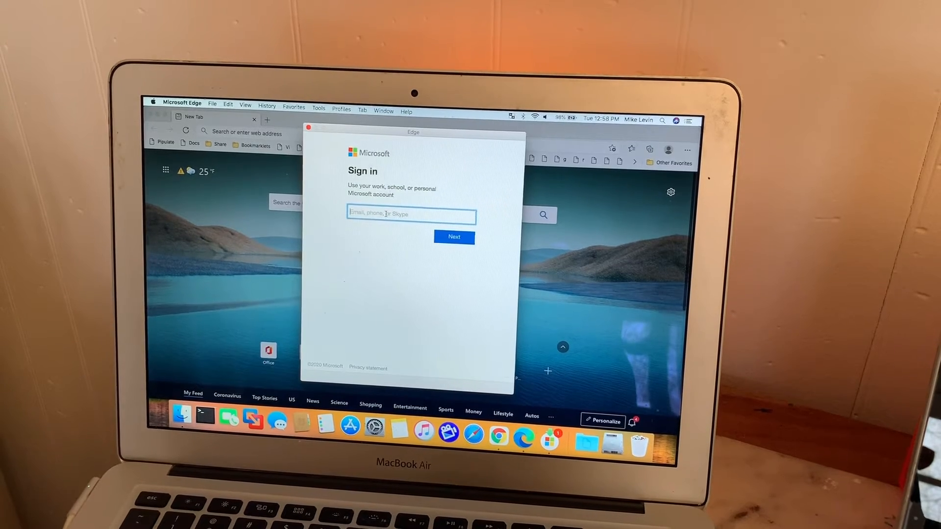
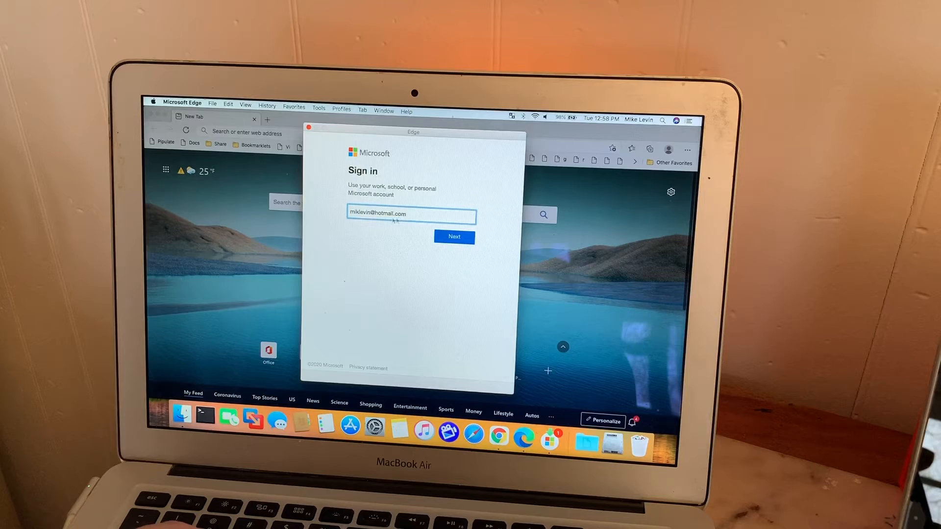
pyautogui.click(454, 236)
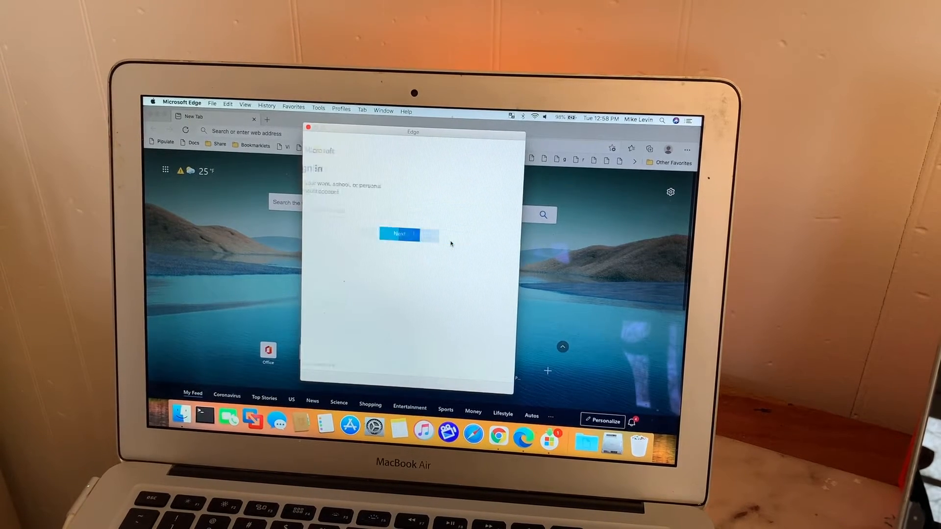
pyautogui.click(399, 234)
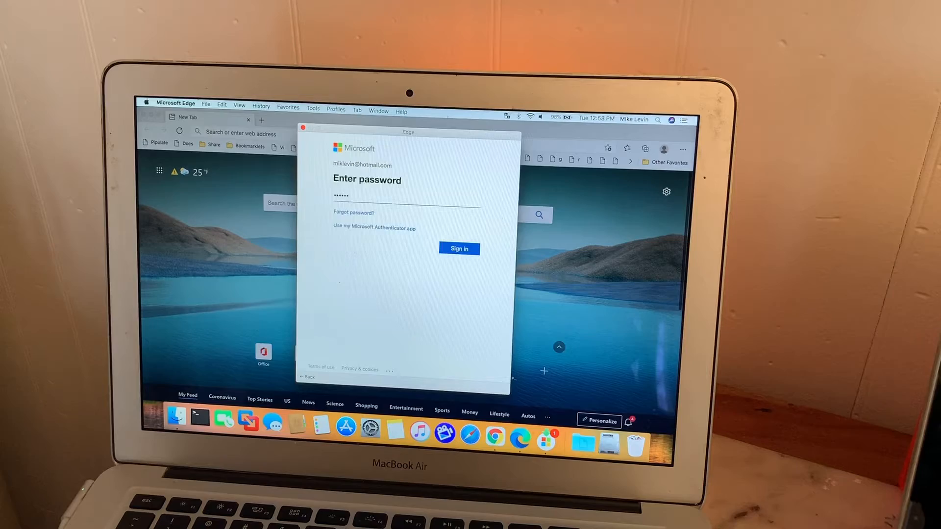
pyautogui.write('••••')
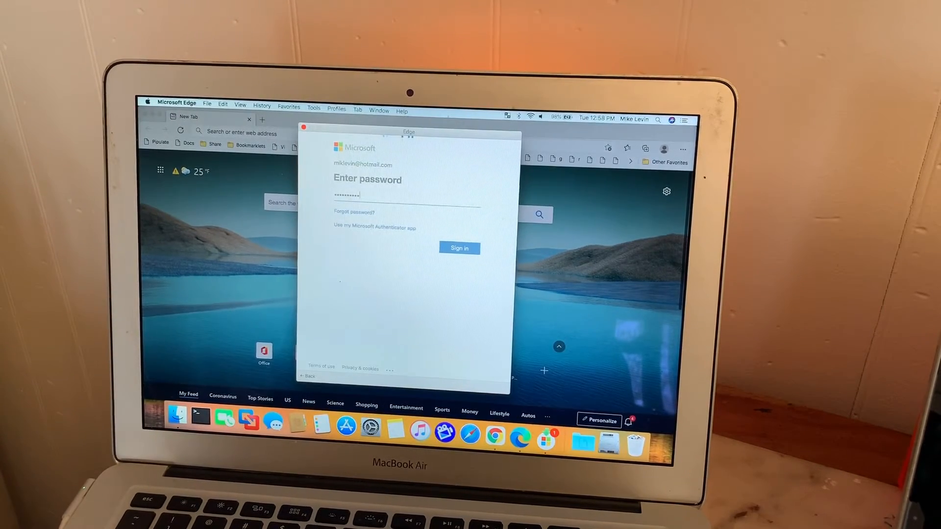
# Complete the Microsoft account sign-in and confirm the sync and personalization choices
pyautogui.click(459, 248)
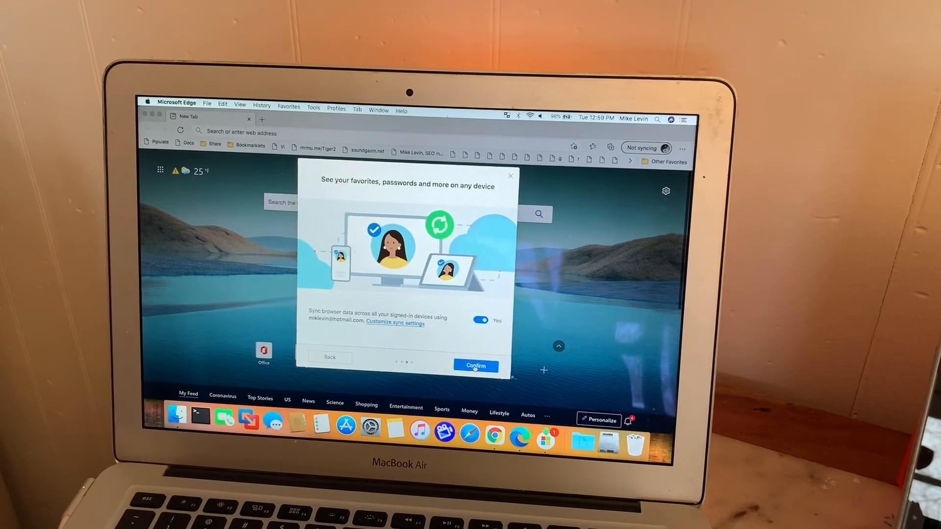
pyautogui.click(476, 366)
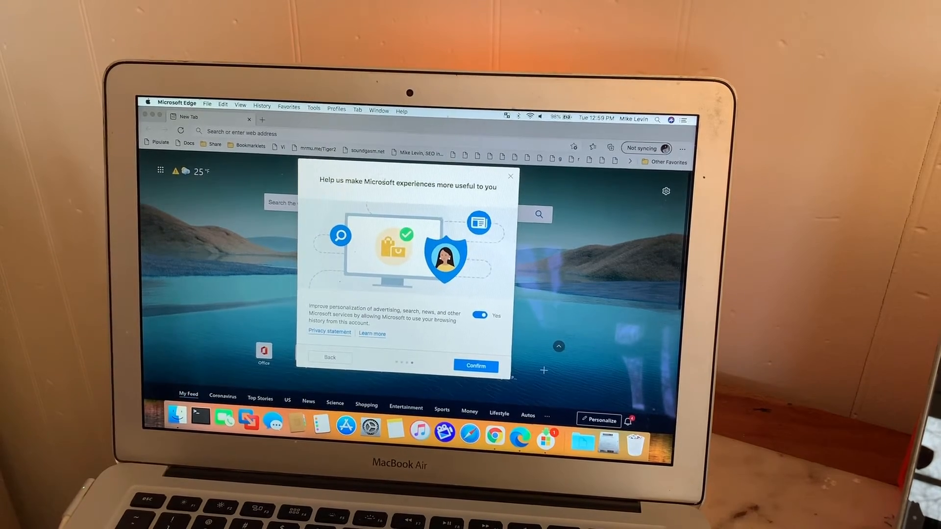
pyautogui.click(475, 366)
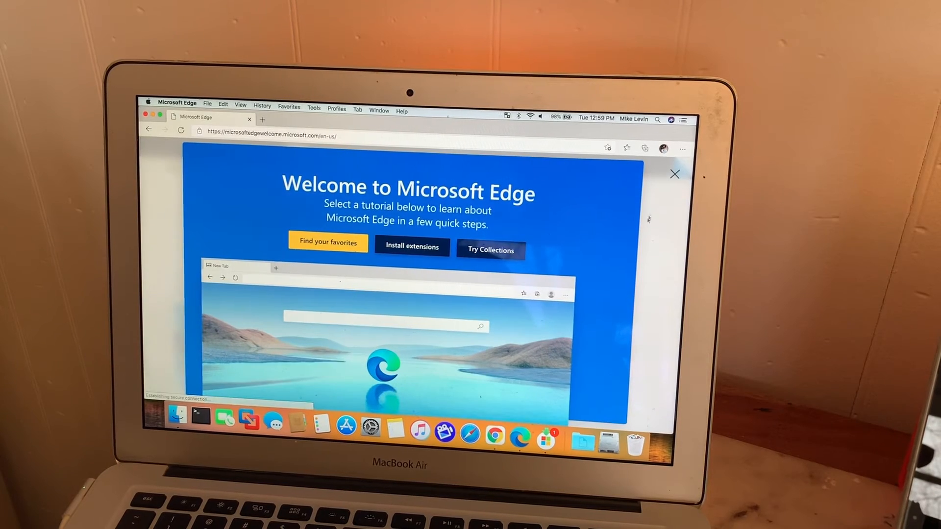
# Browse the imported bookmarks in Edge's Favorites menu, then switch to Chrome
pyautogui.click(328, 242)
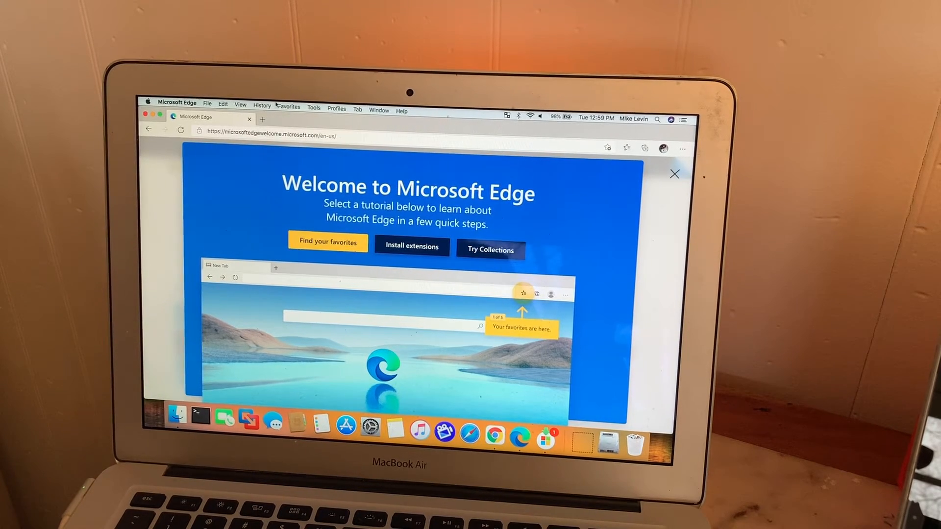
pyautogui.click(289, 107)
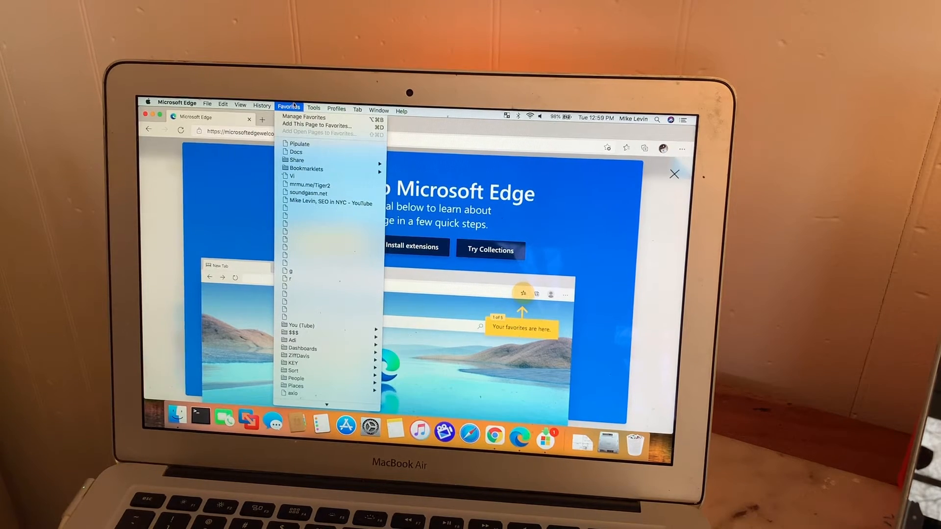
pyautogui.scroll(-3)
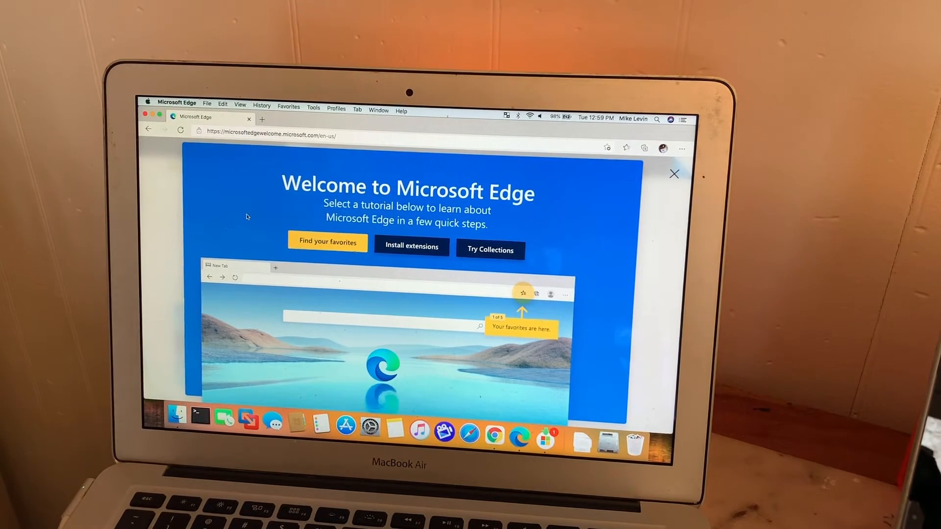
pyautogui.moveTo(453, 205)
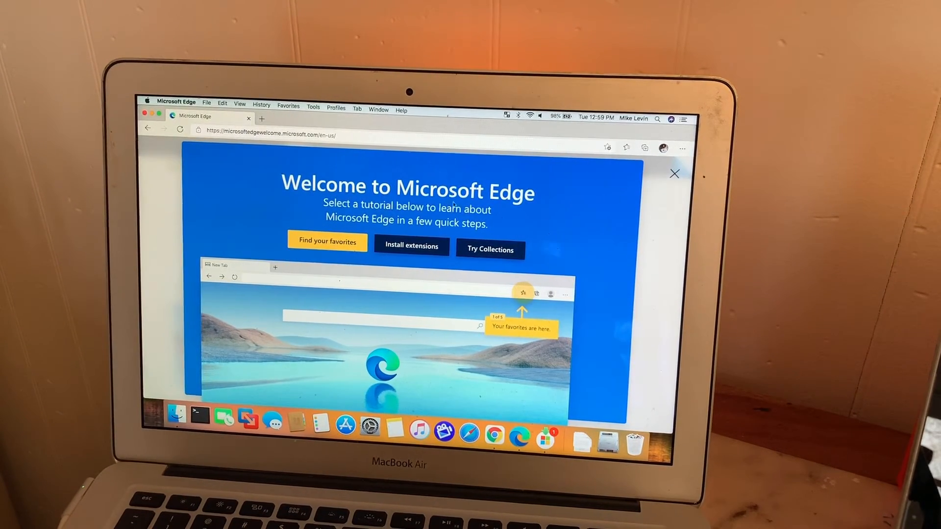
pyautogui.moveTo(520, 434)
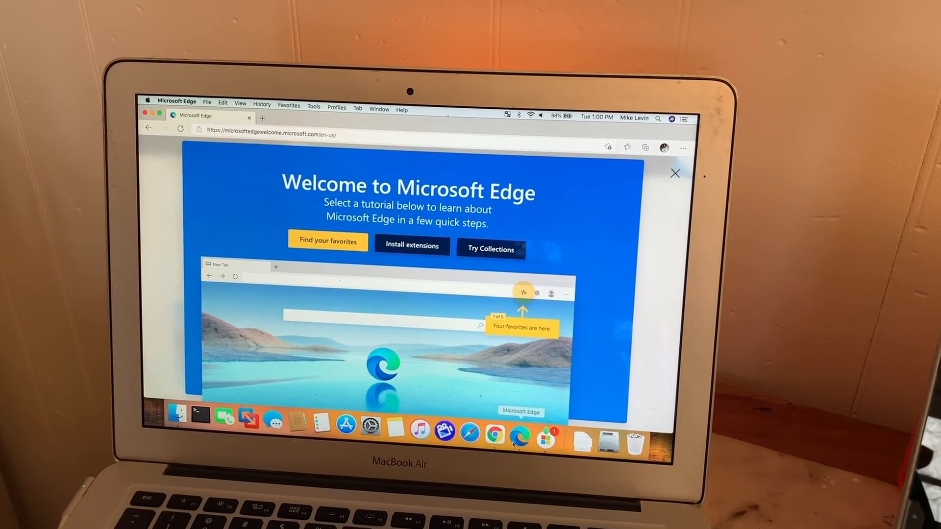
pyautogui.click(494, 432)
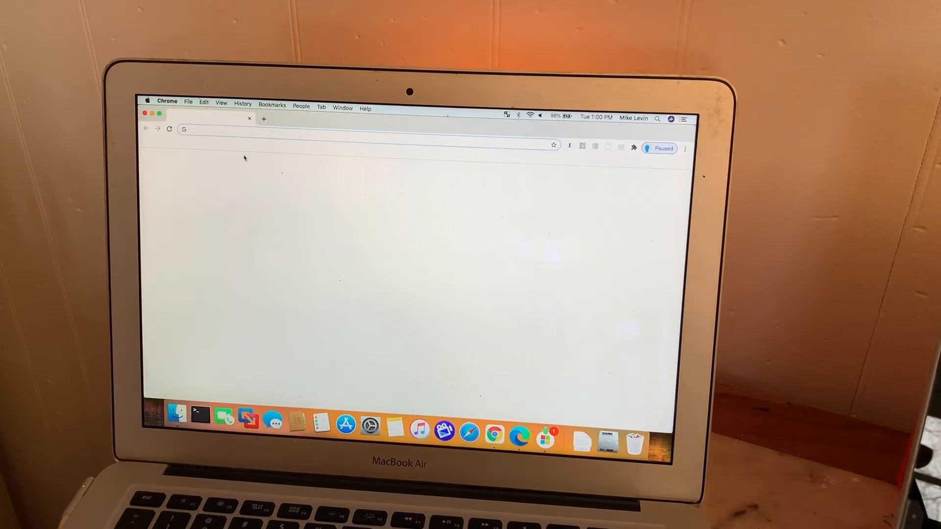
# Return to the browser window with the GoFullPage welcome tab
pyautogui.click(272, 105)
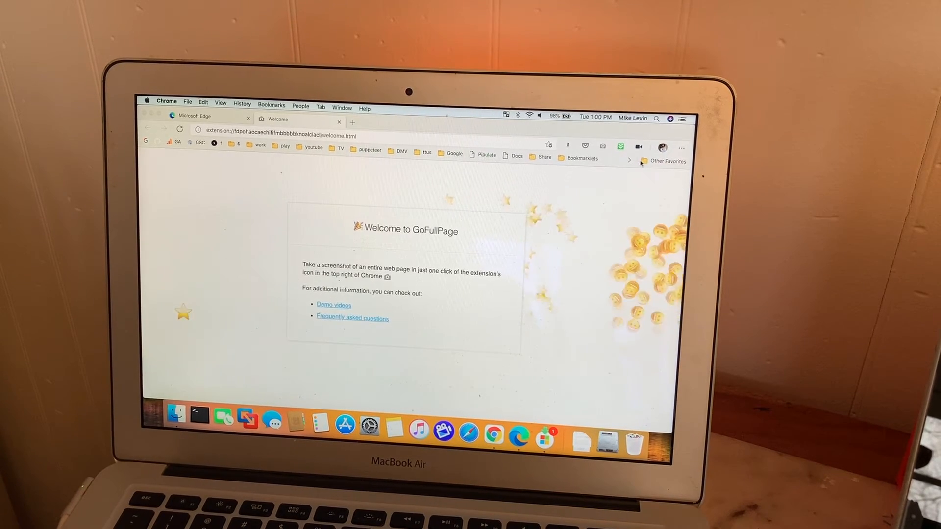
# Check the imported extension icons in Edge's toolbar and open a new tab
pyautogui.click(629, 161)
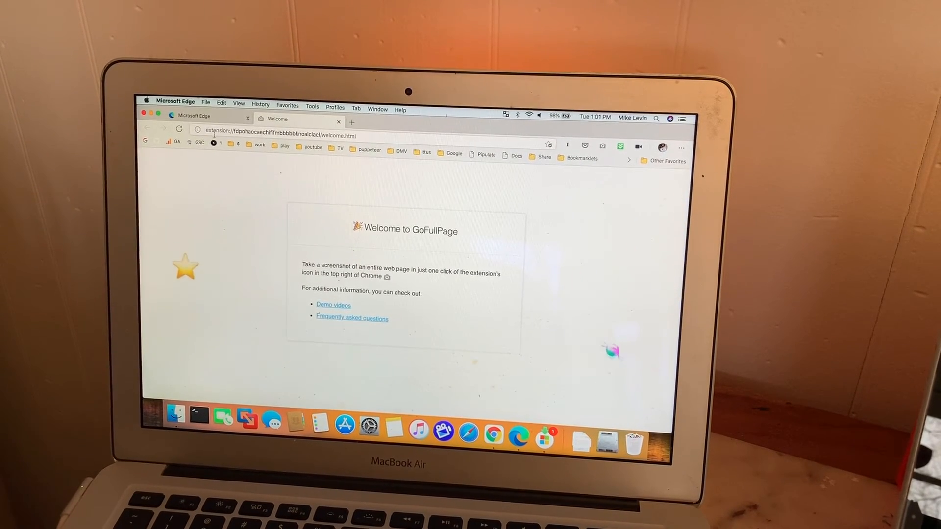
pyautogui.click(282, 131)
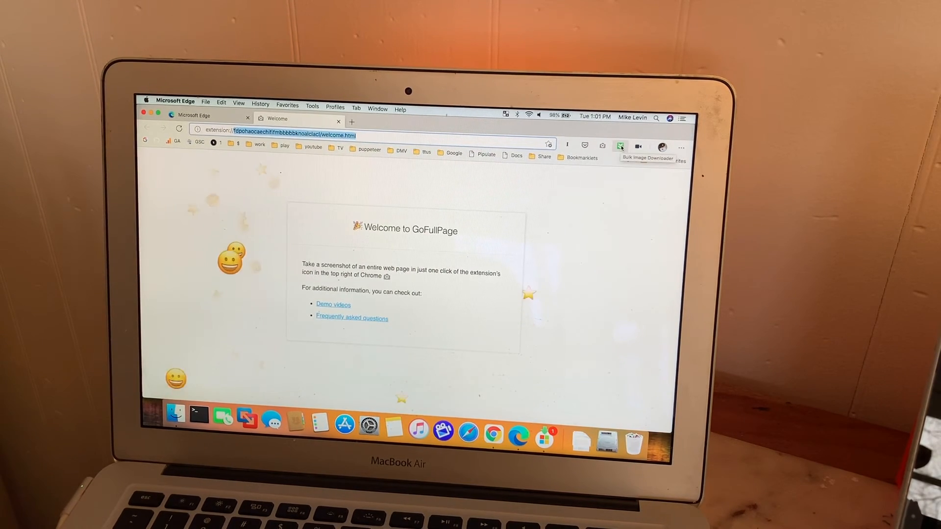
pyautogui.click(620, 146)
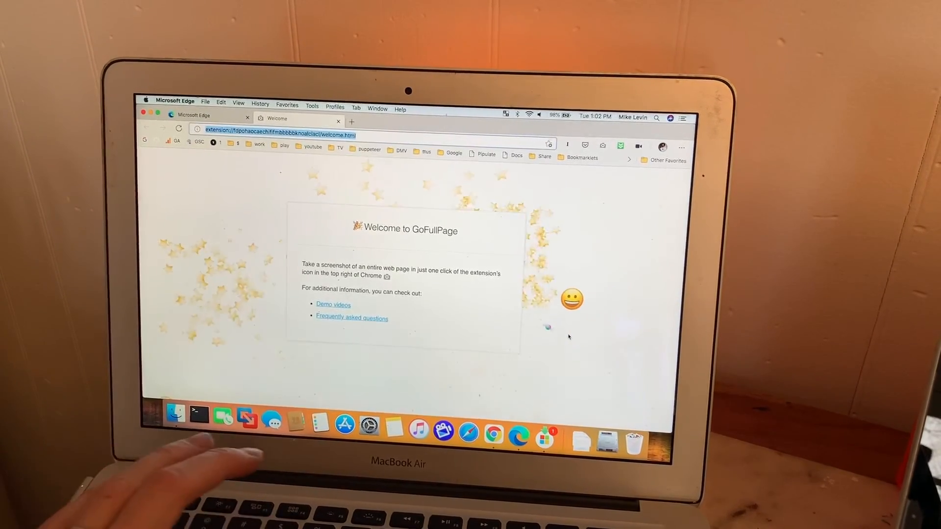
pyautogui.click(353, 123)
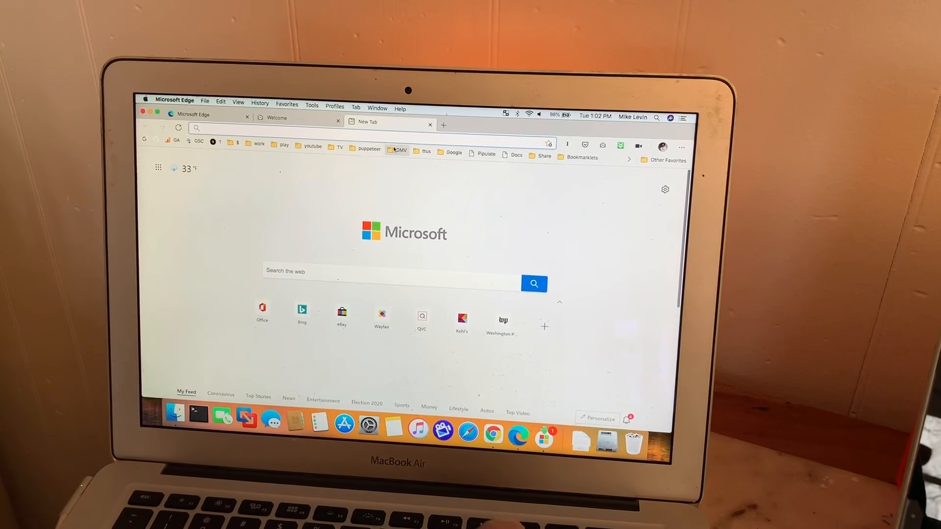
# Go to google.com and search for 'test'
pyautogui.write('google.com')
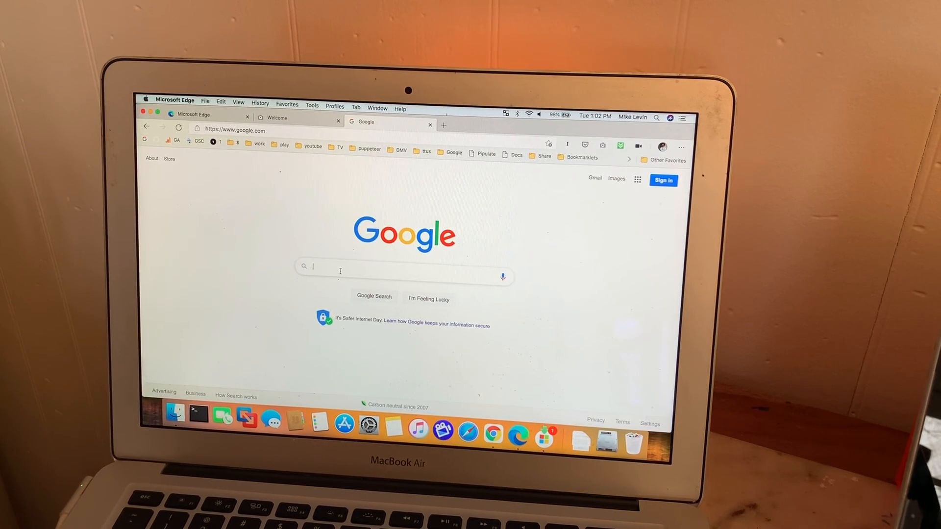
pyautogui.write('te')
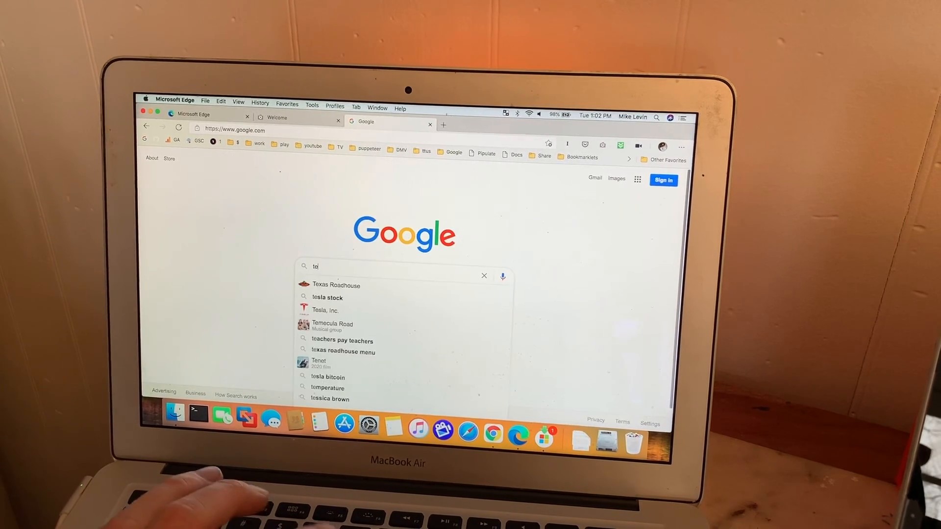
pyautogui.press('Return')
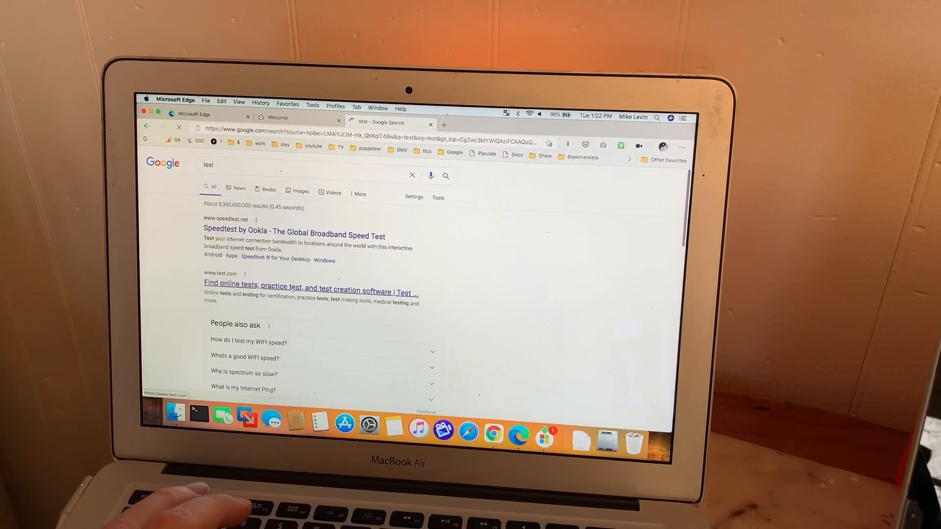